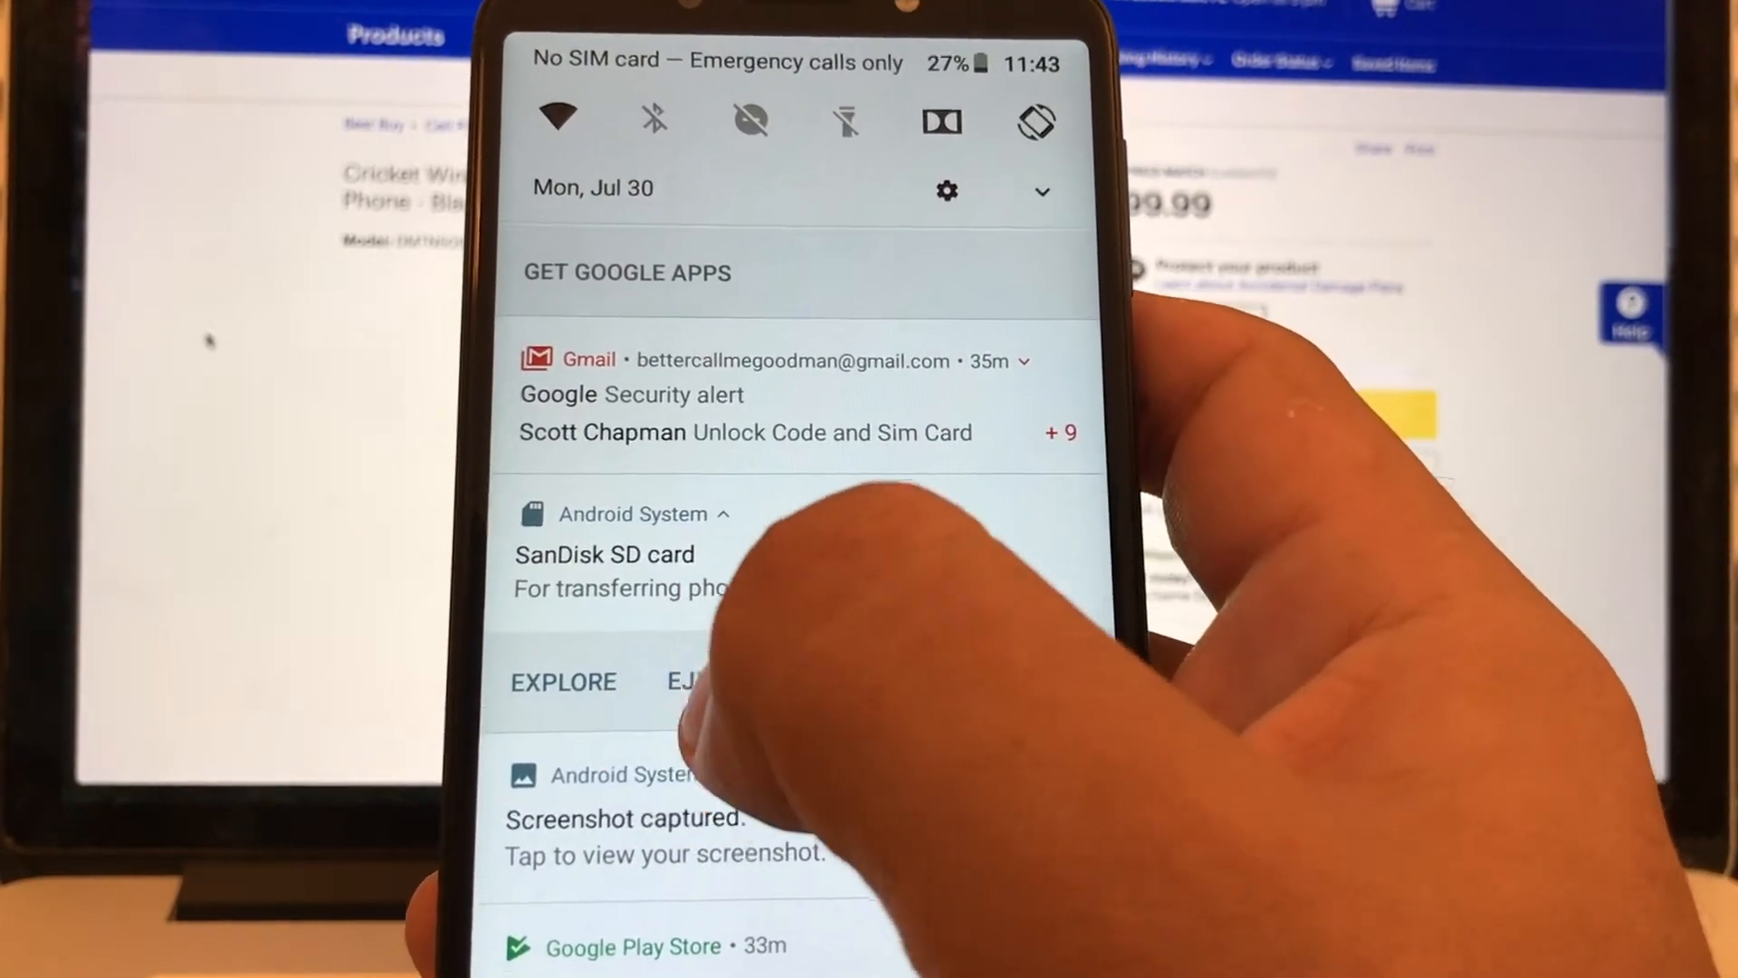
# Open the SanDisk SD card's contents via EXPLORE on its notification
pyautogui.click(563, 681)
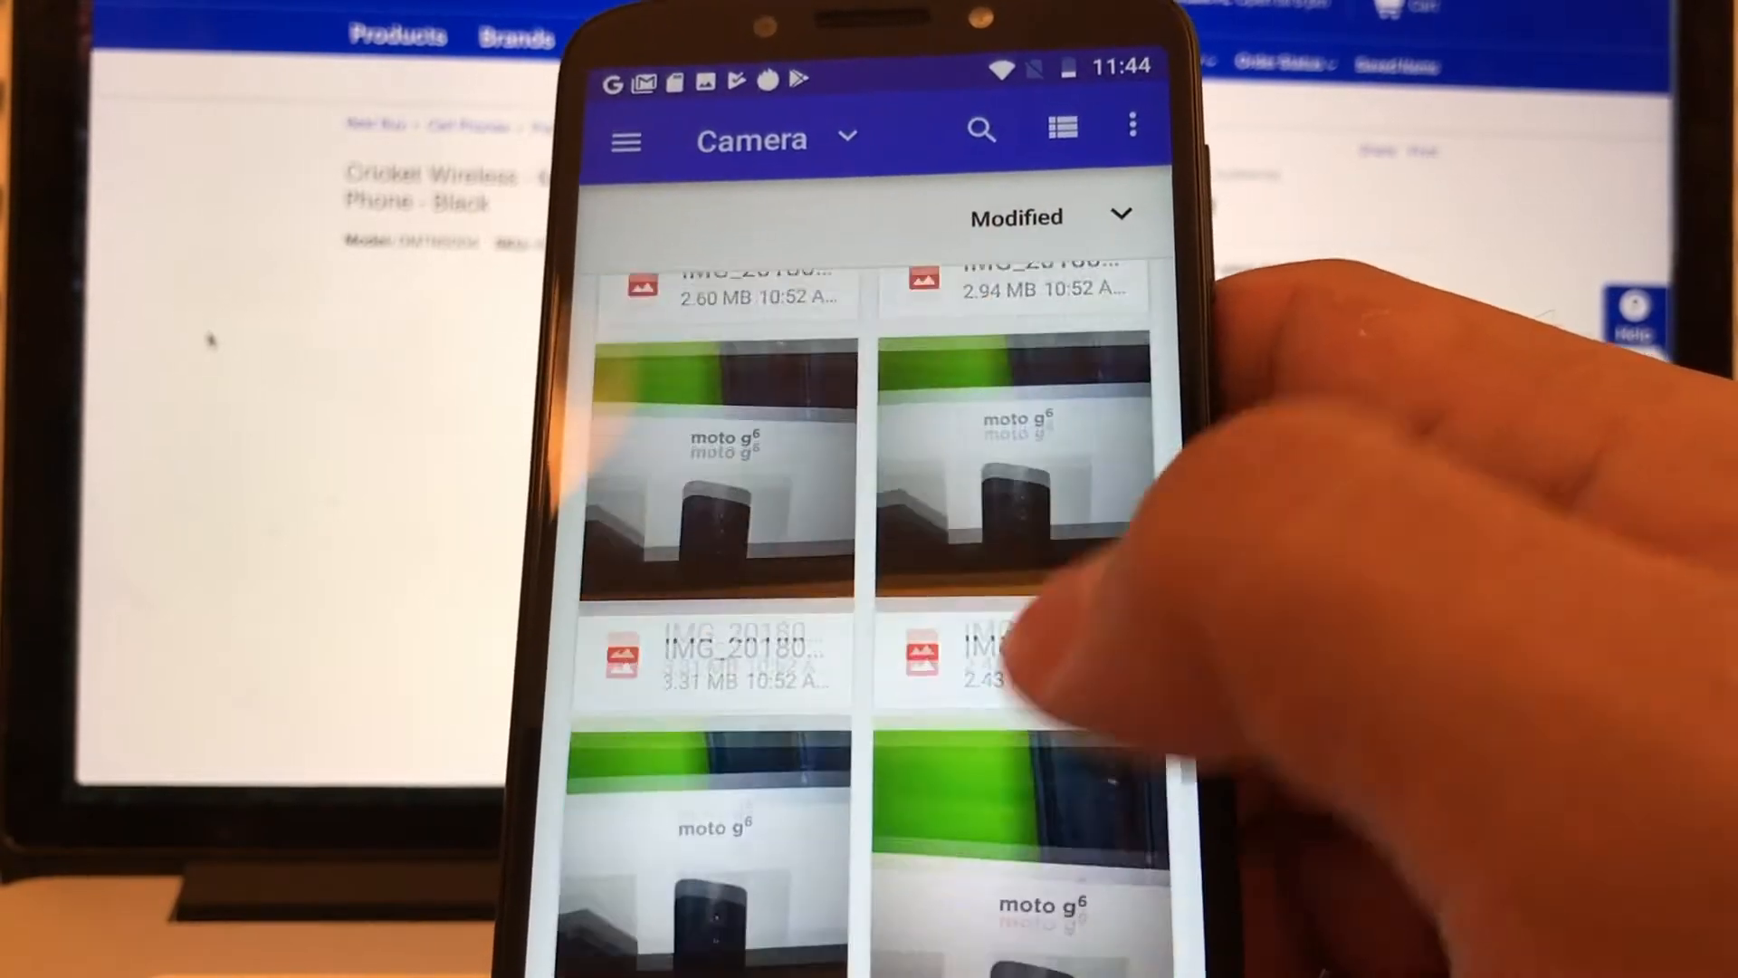
# Scroll through the moto g6 photo thumbnails in the Camera folder
pyautogui.scroll(-3)
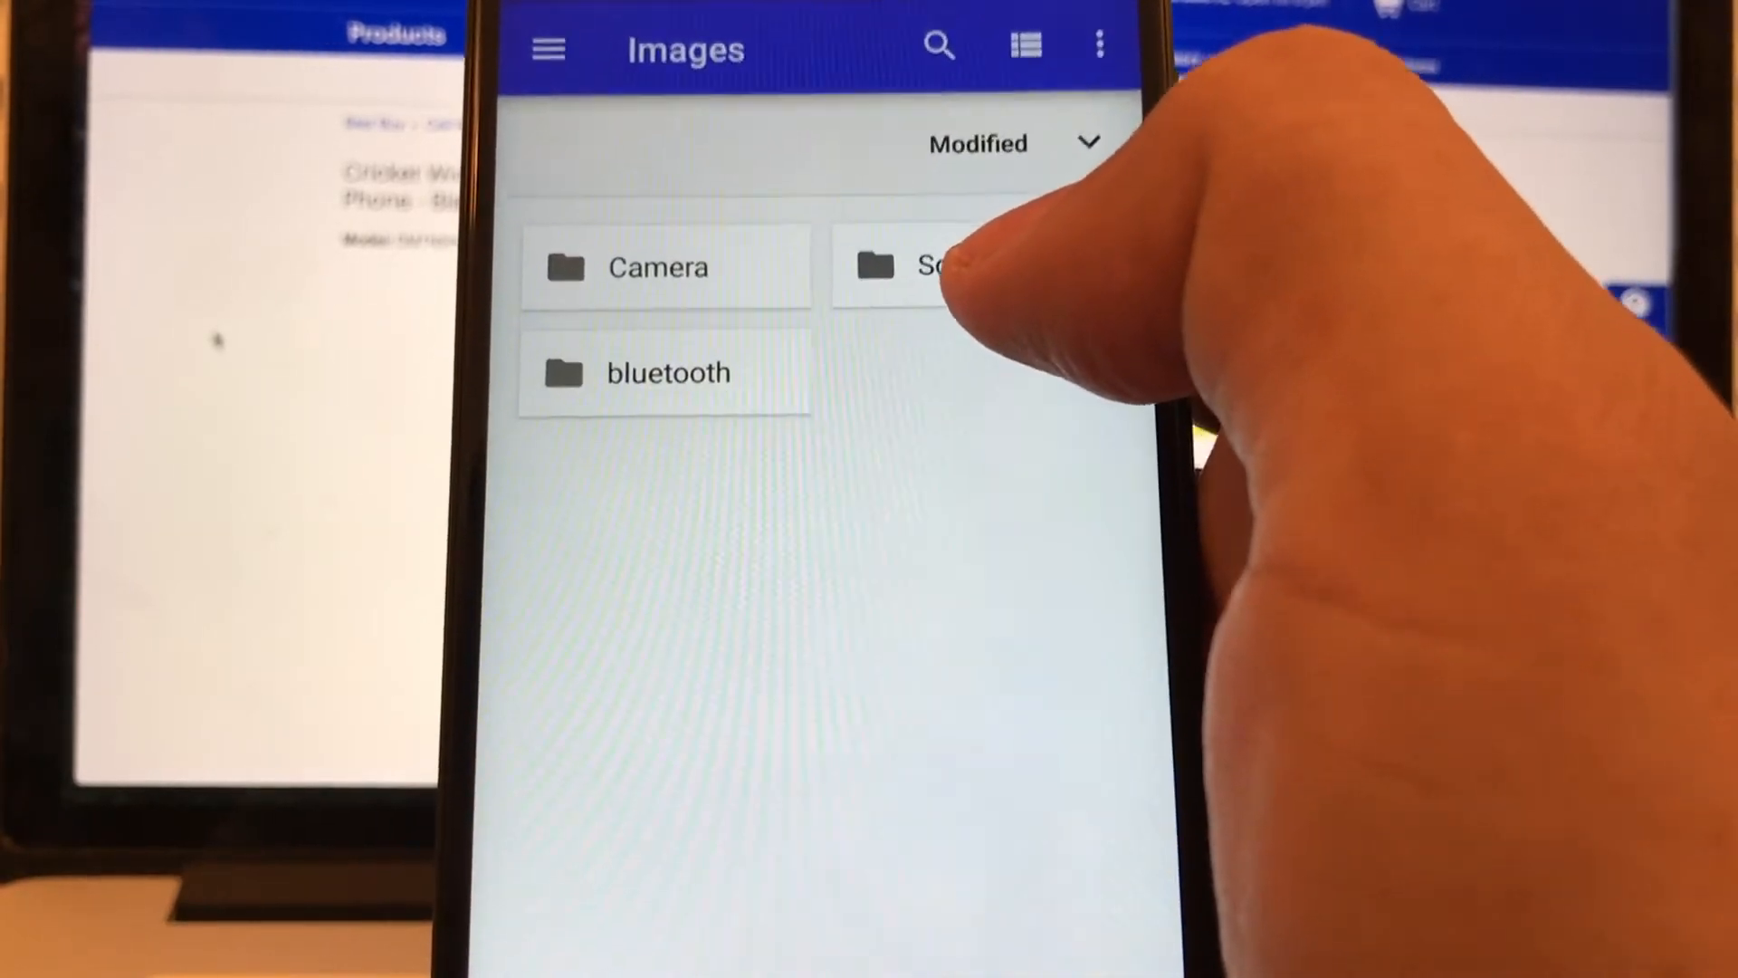
# Open the folder holding the recent photos, including the 3.27 MB 11:44 image
pyautogui.click(658, 266)
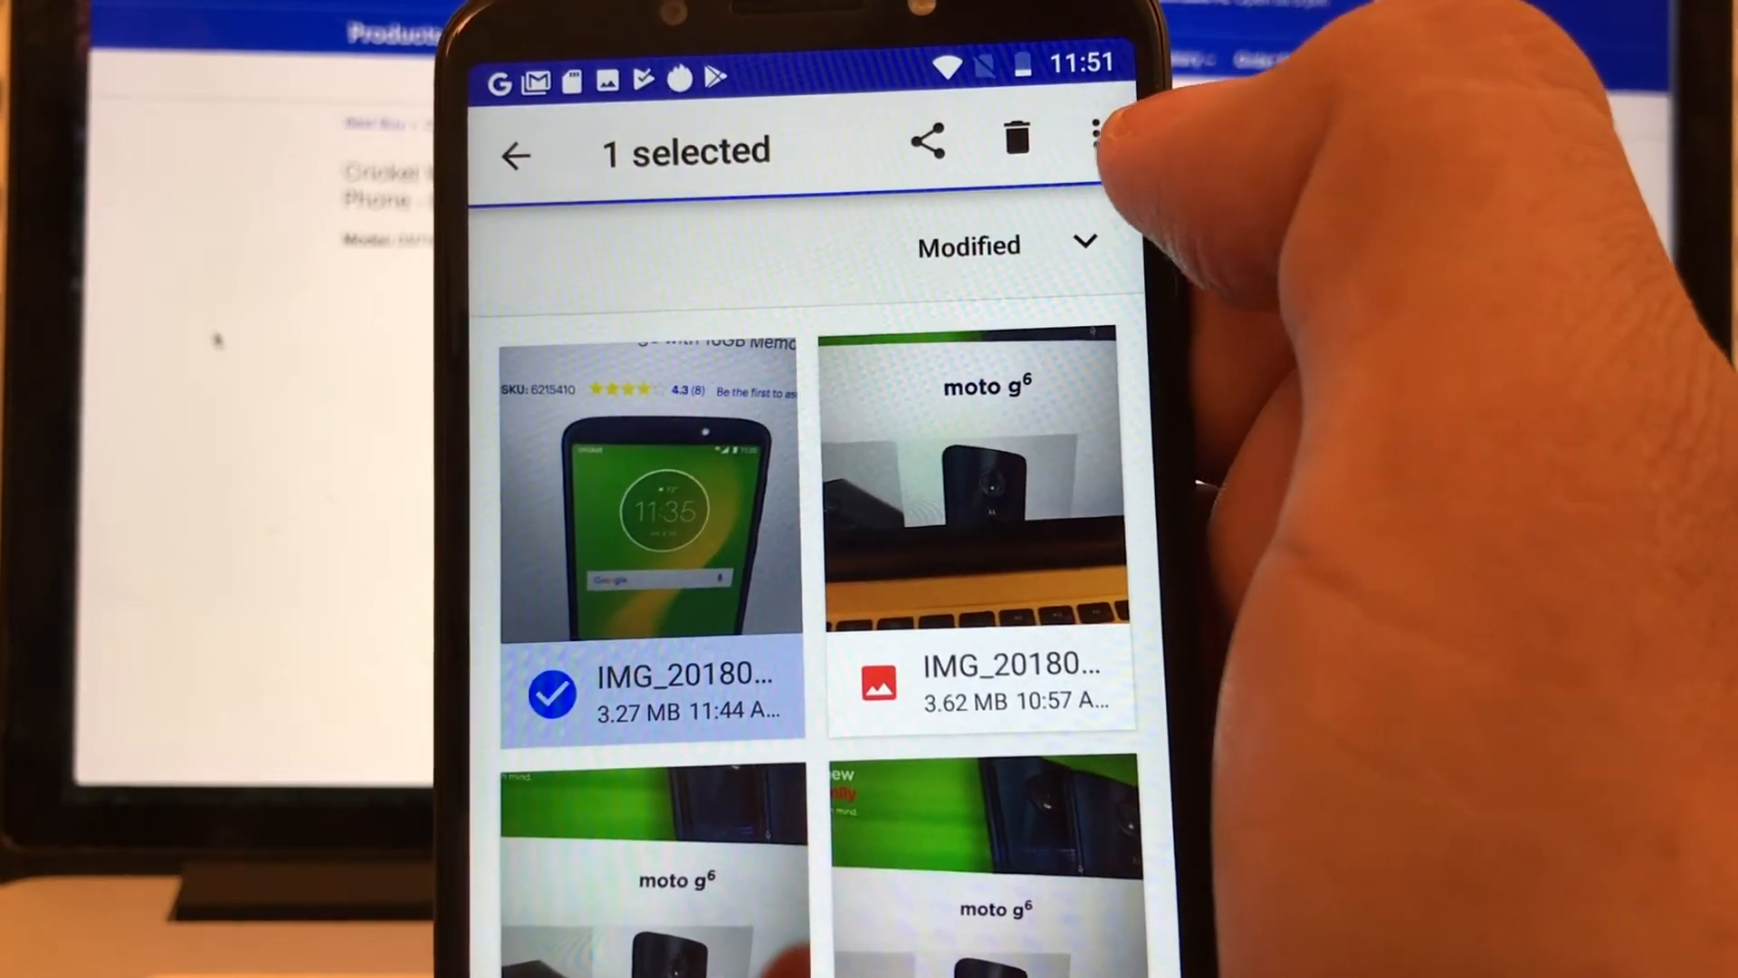
# Choose Move to... from the overflow menu and pick SanDisk SD card as destination
pyautogui.click(1095, 139)
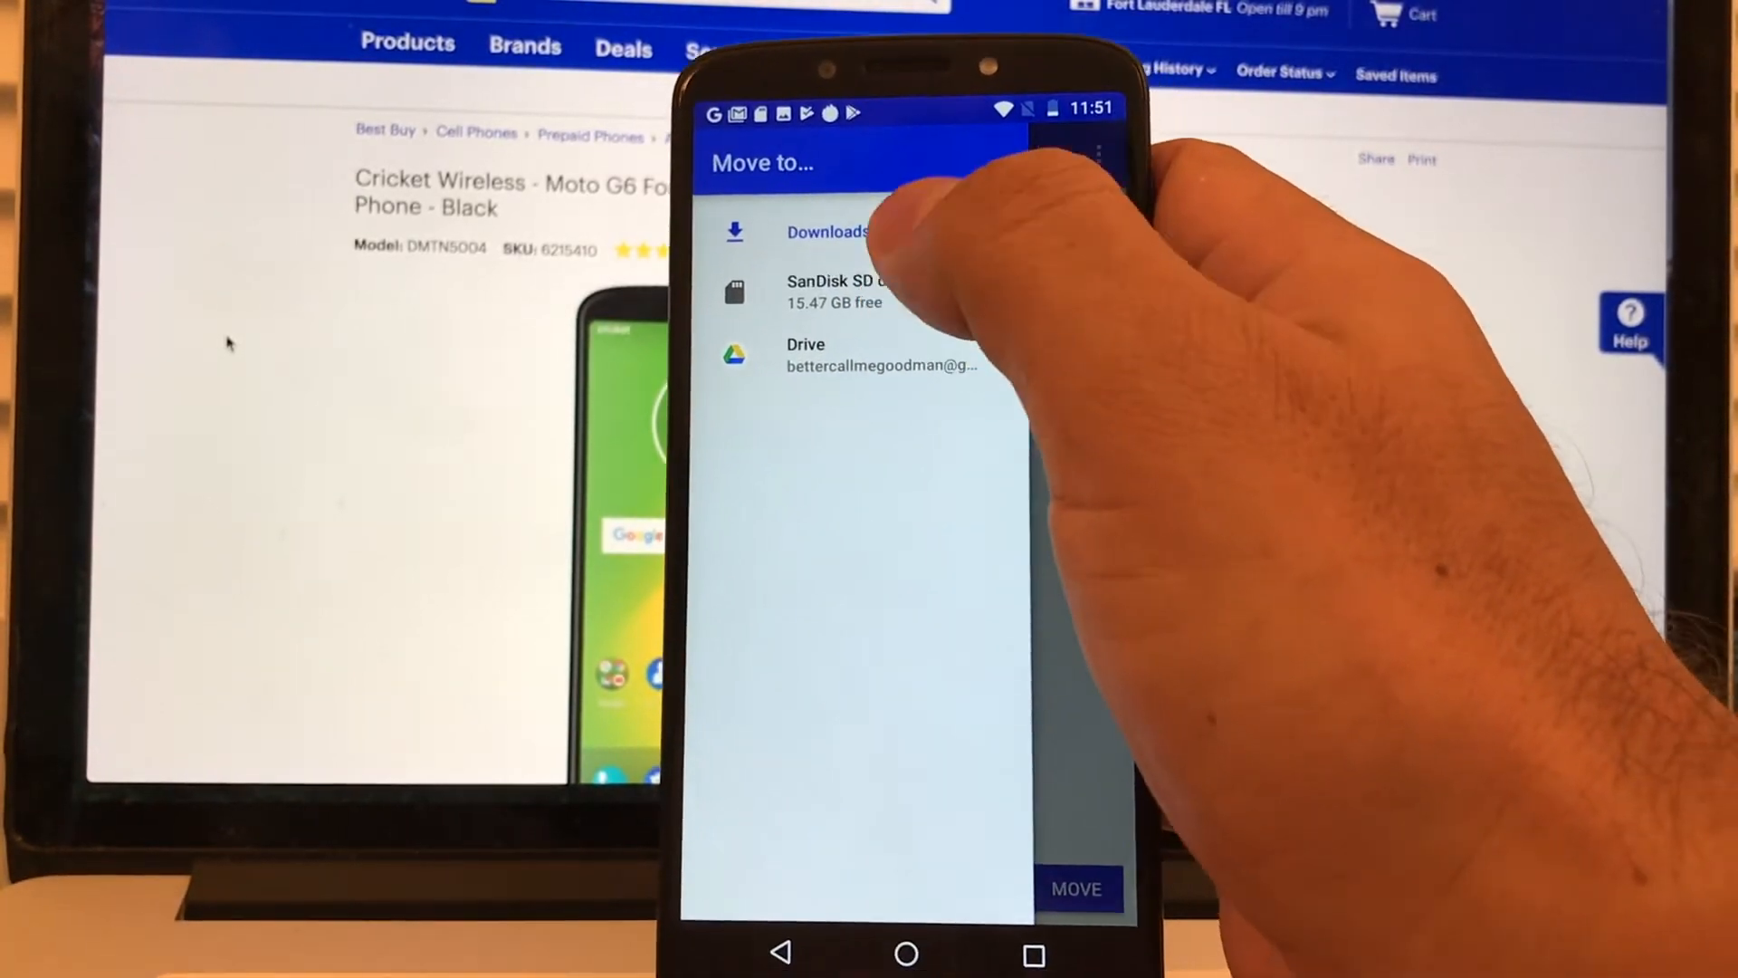
pyautogui.click(836, 292)
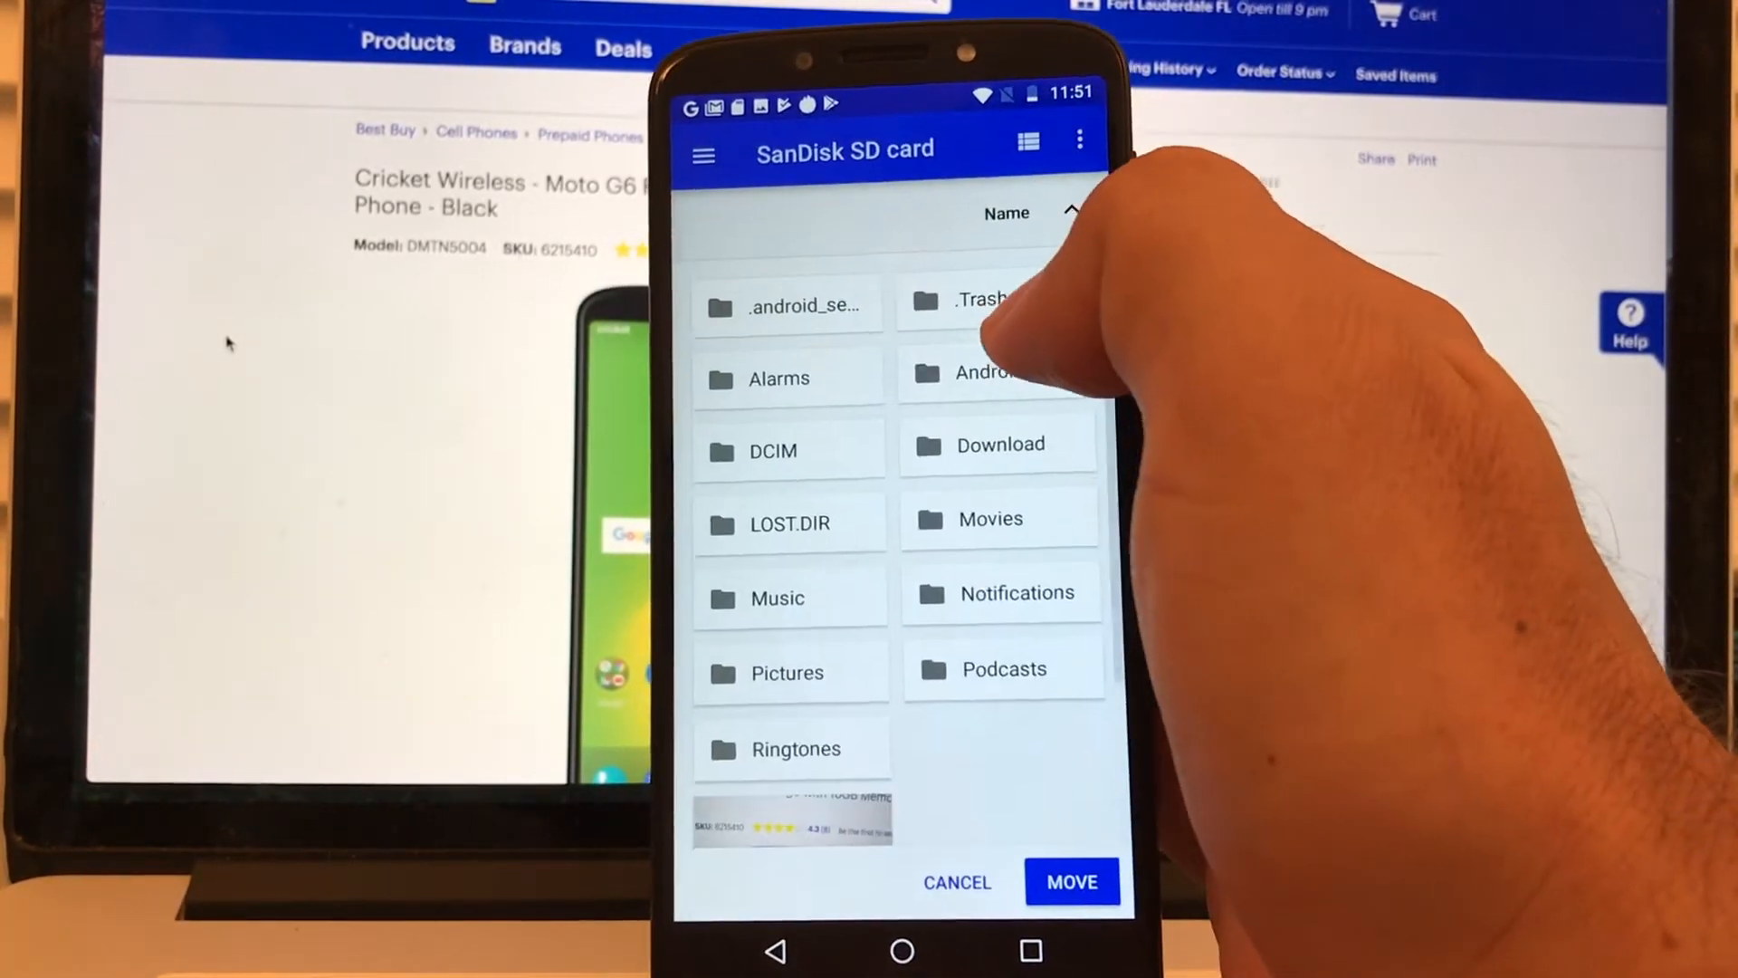